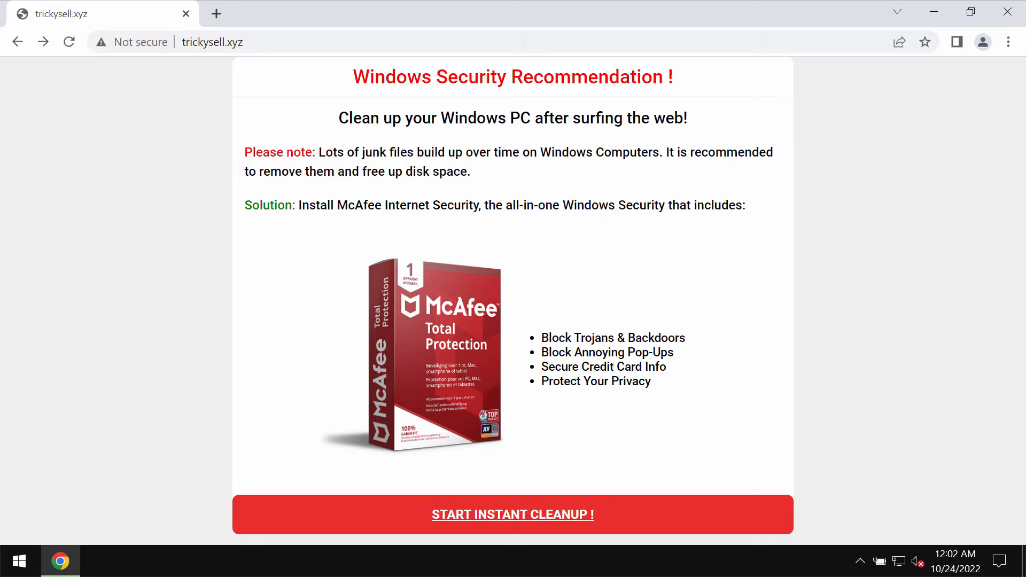
pyautogui.moveTo(205, 122)
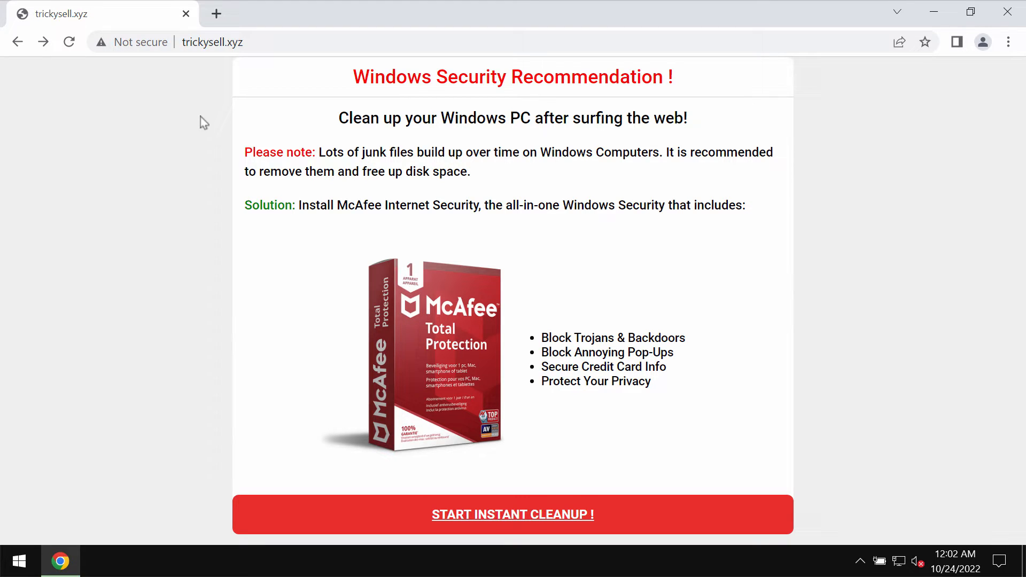
pyautogui.moveTo(422, 64)
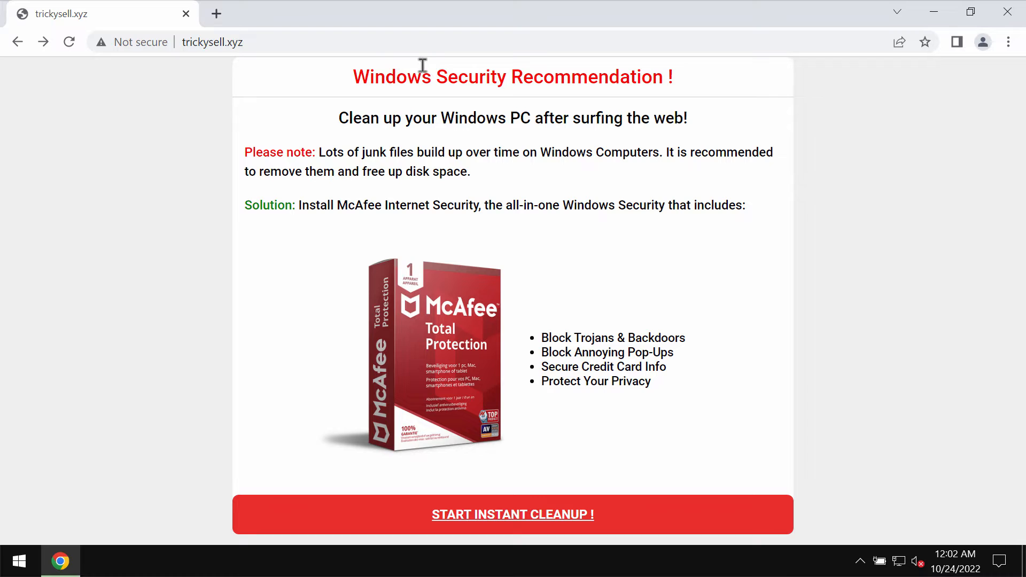
pyautogui.moveTo(556, 27)
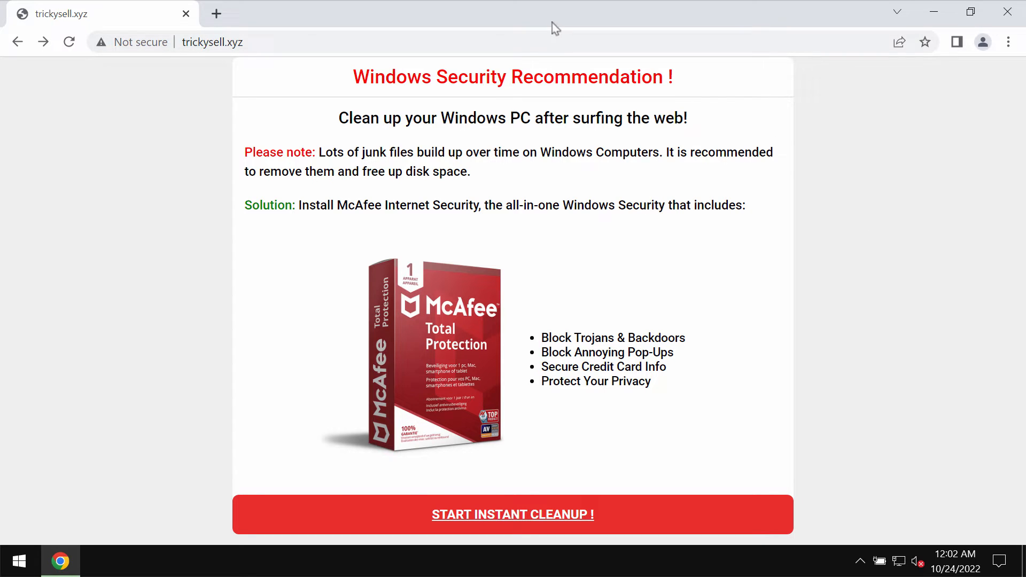
pyautogui.moveTo(565, 199)
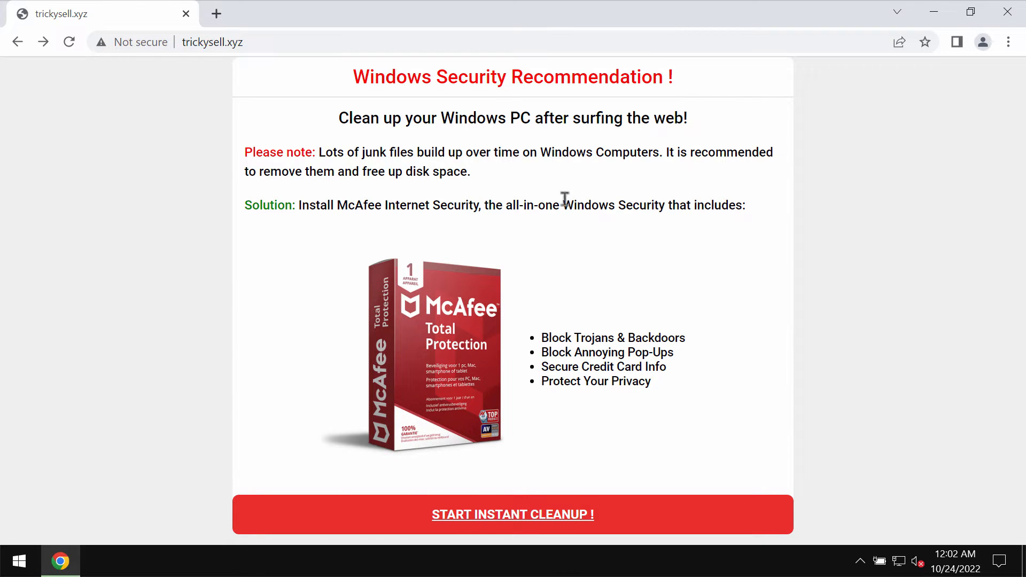
pyautogui.moveTo(842, 231)
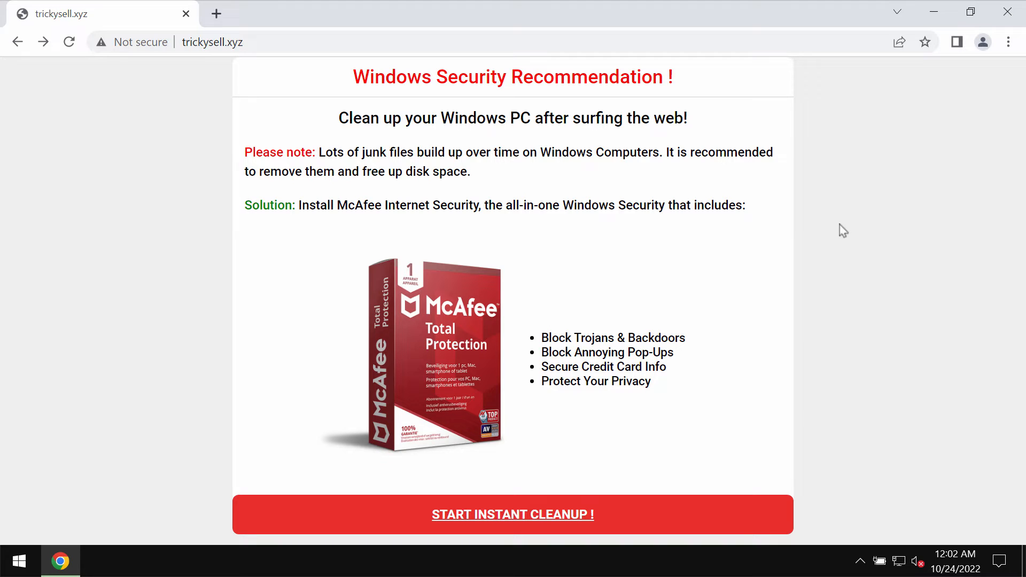
pyautogui.moveTo(836, 217)
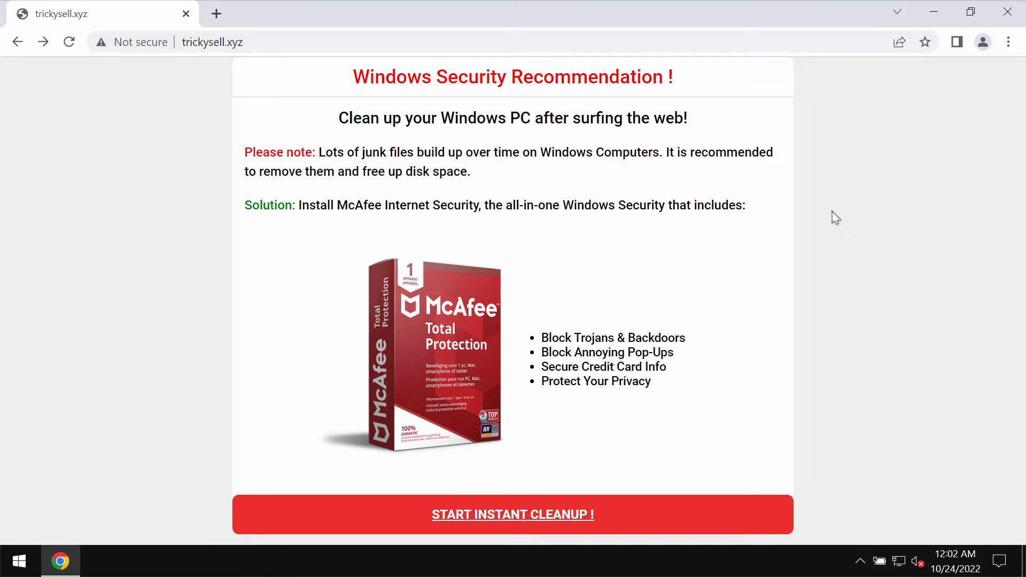
pyautogui.moveTo(851, 356)
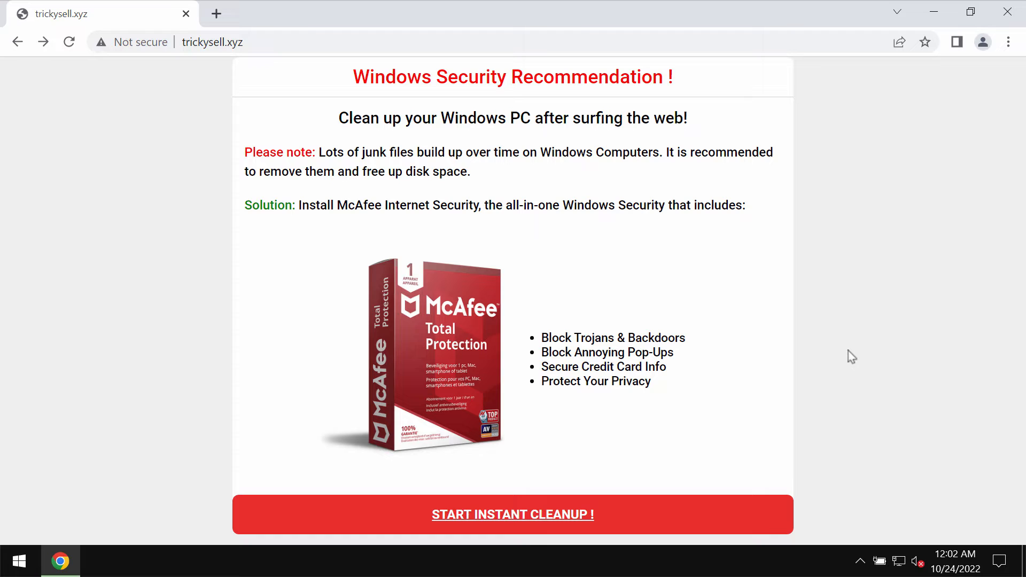
pyautogui.moveTo(134, 126)
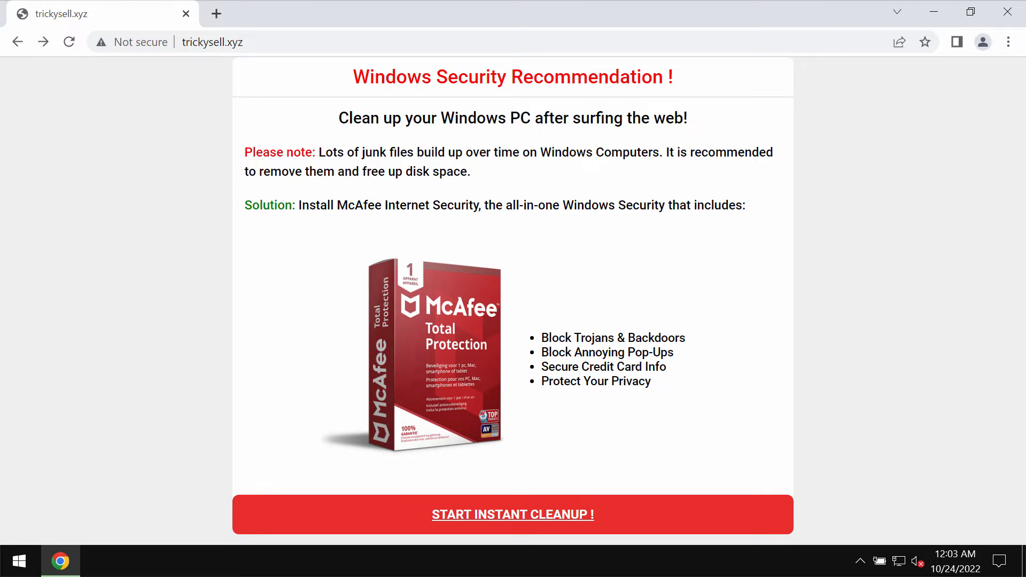
pyautogui.moveTo(137, 542)
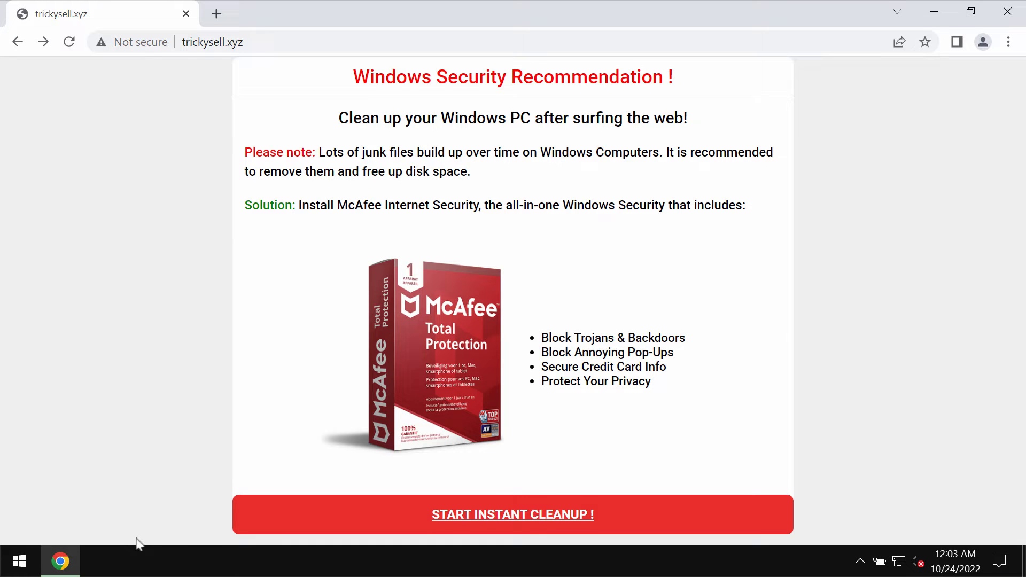
# - Fill in the scam page's registration form, then load combocleaner.com and close Chrome
pyautogui.click(512, 514)
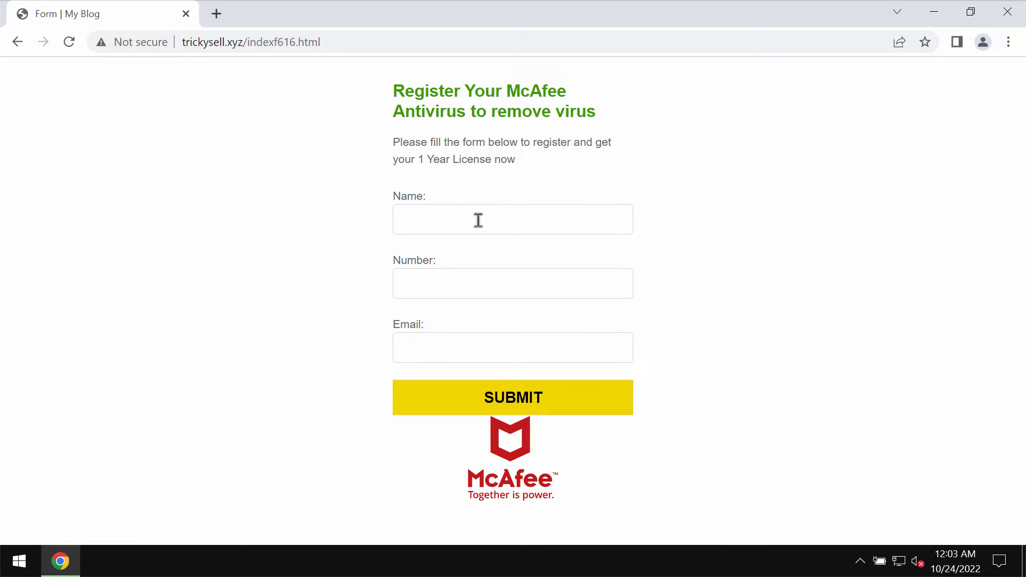
pyautogui.moveTo(462, 203)
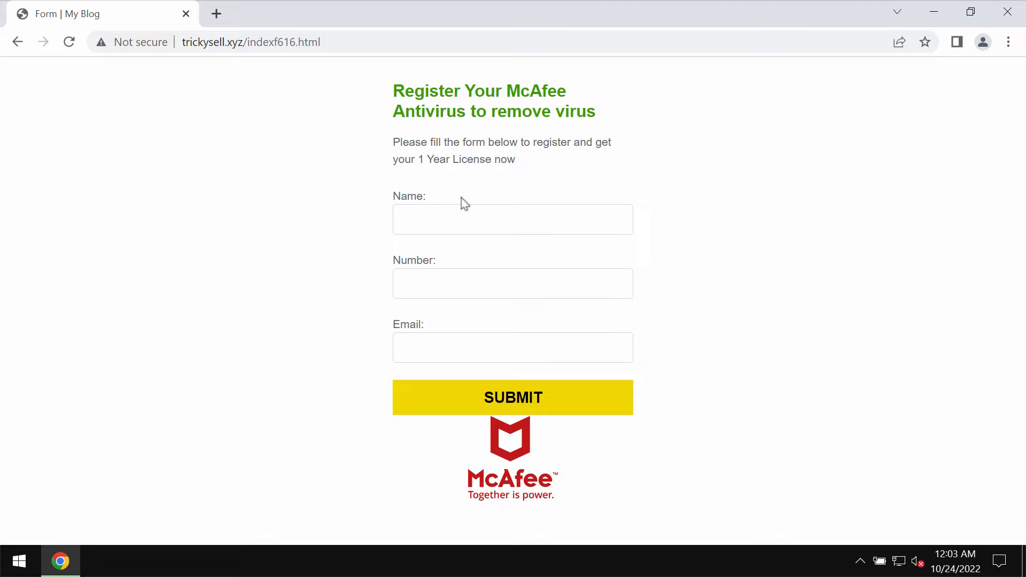
pyautogui.click(513, 219)
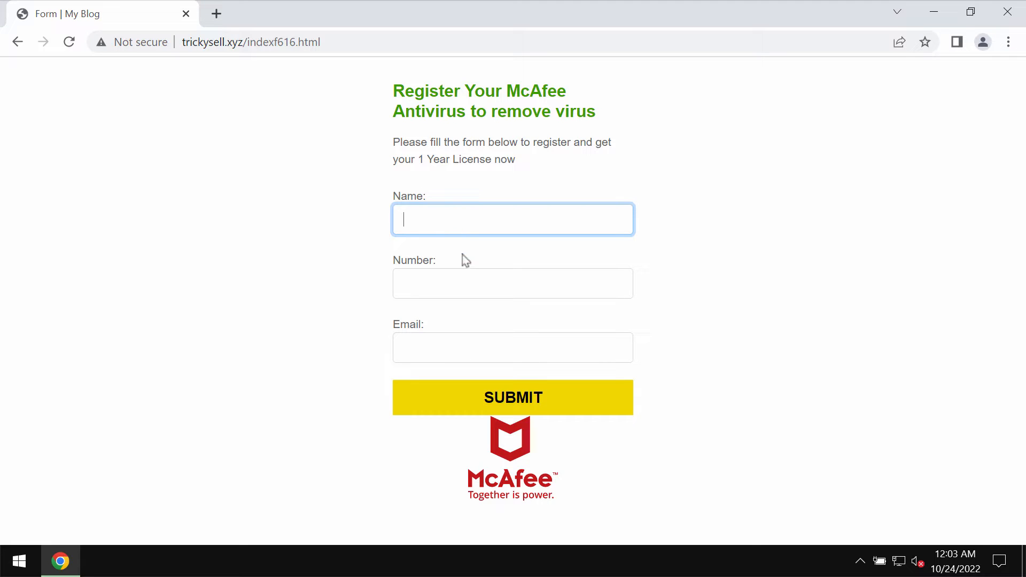
pyautogui.click(512, 346)
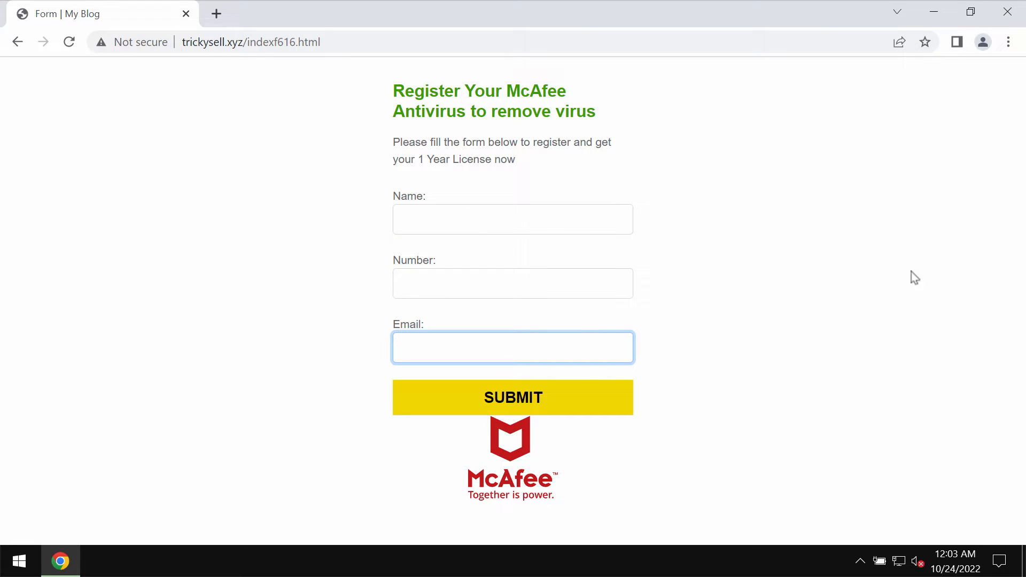
pyautogui.moveTo(979, 260)
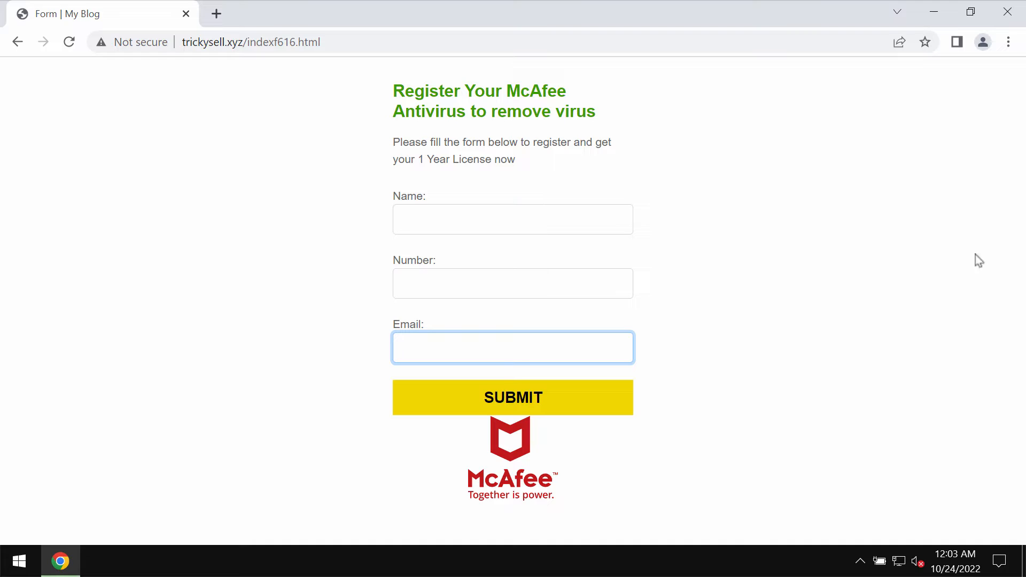
pyautogui.moveTo(600, 269)
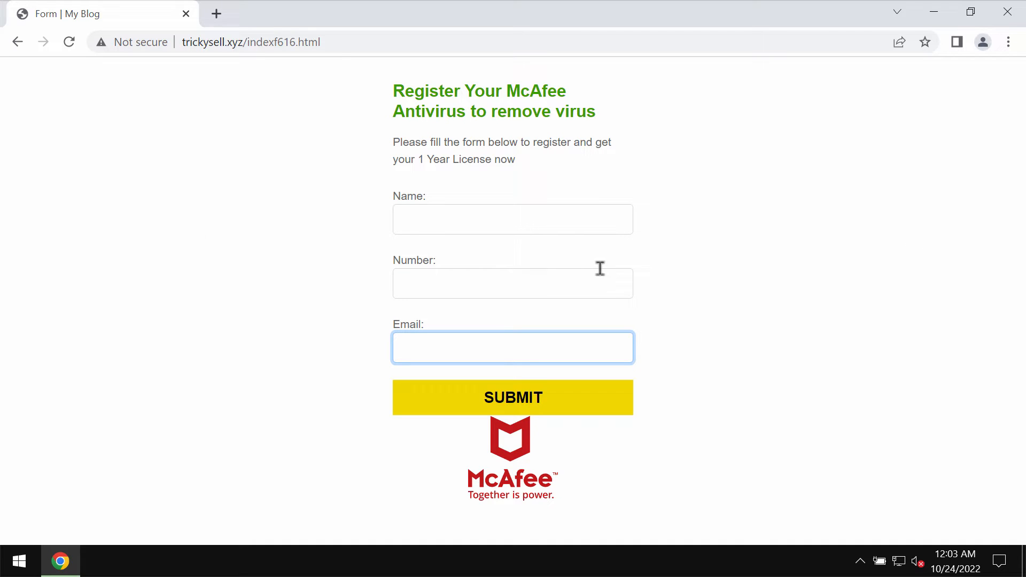
pyautogui.moveTo(288, 62)
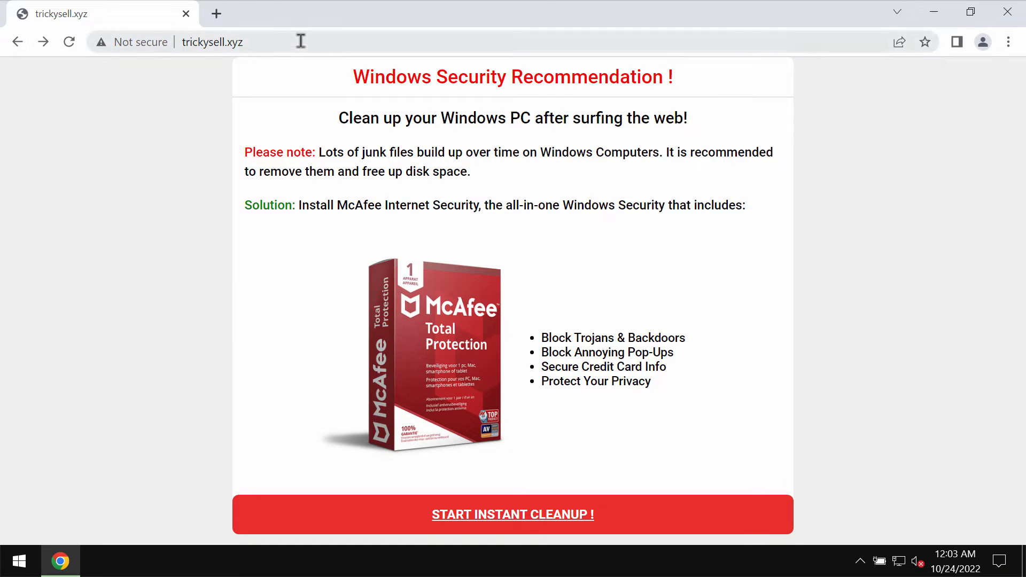
pyautogui.click(512, 514)
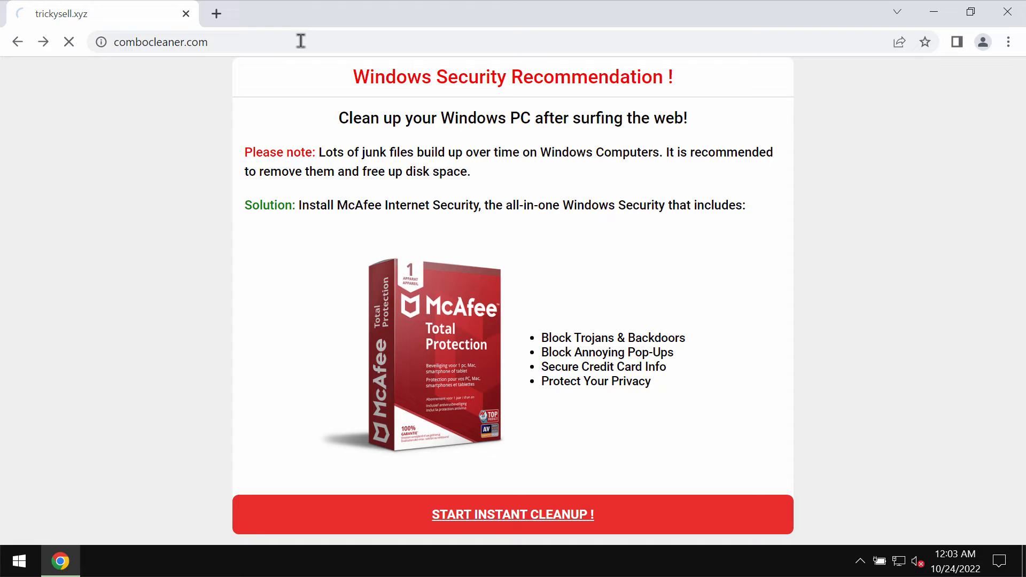
pyautogui.click(513, 514)
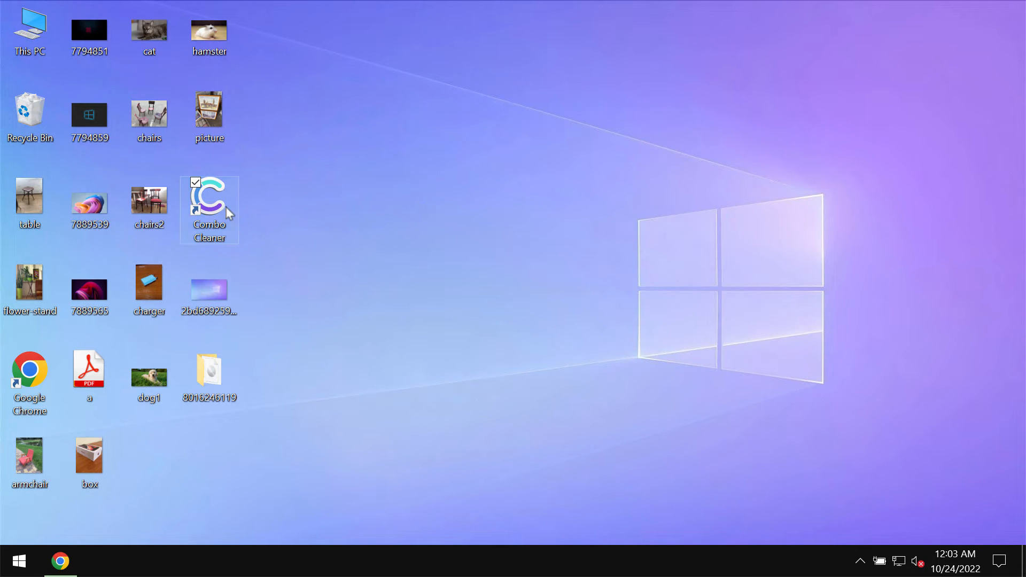
# - Launch Combo Cleaner from its desktop shortcut to reach the Dashboard
pyautogui.doubleClick(210, 196)
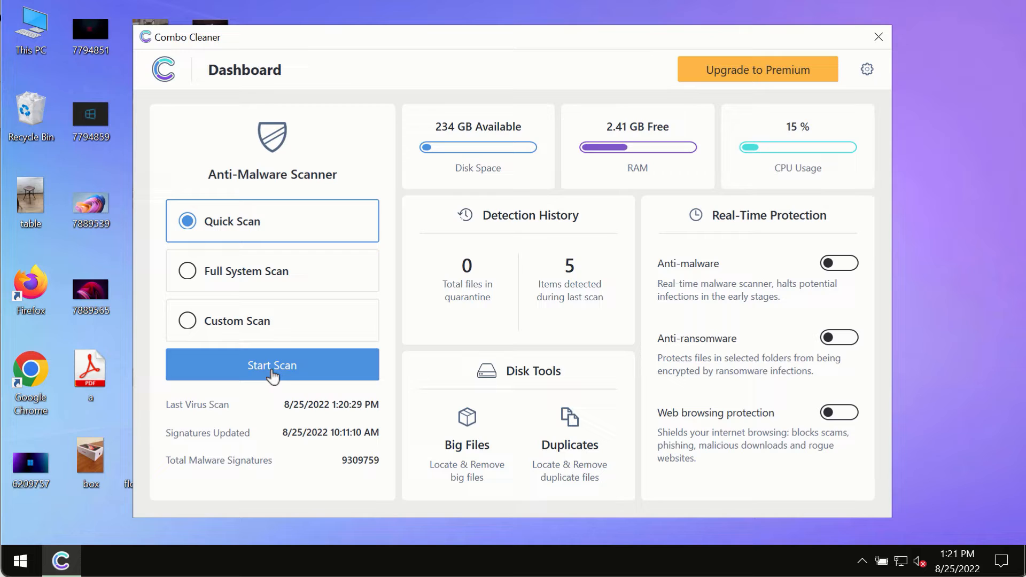
# - Start a Quick Scan, visit the Dashboard, then return to the scan progress view
pyautogui.click(271, 365)
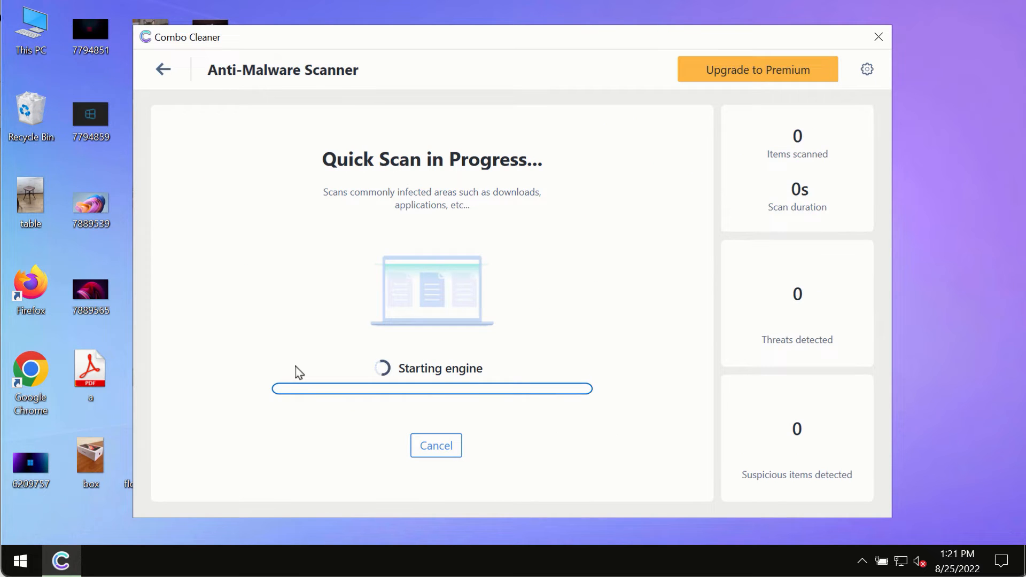
pyautogui.moveTo(187, 107)
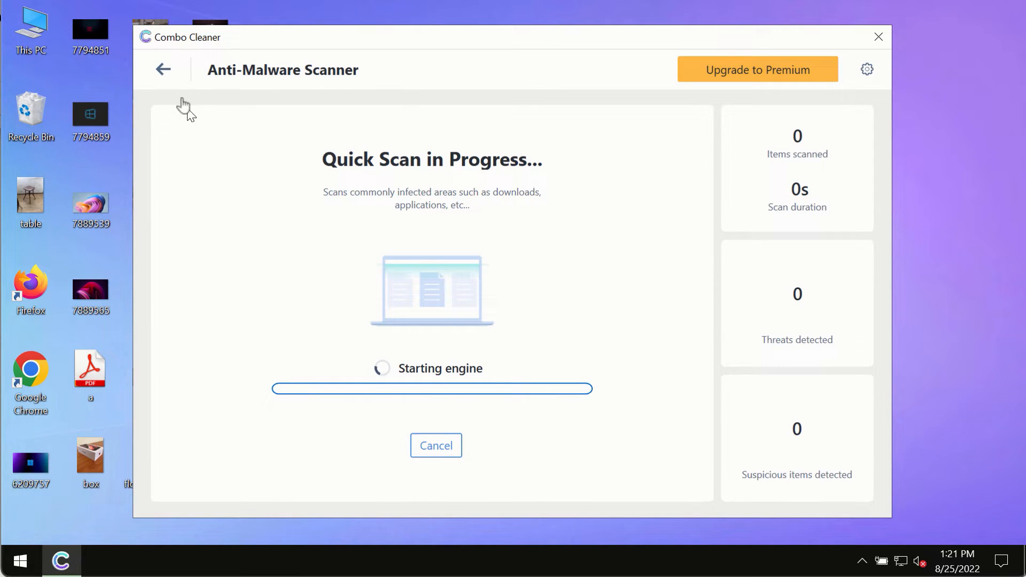
pyautogui.click(162, 70)
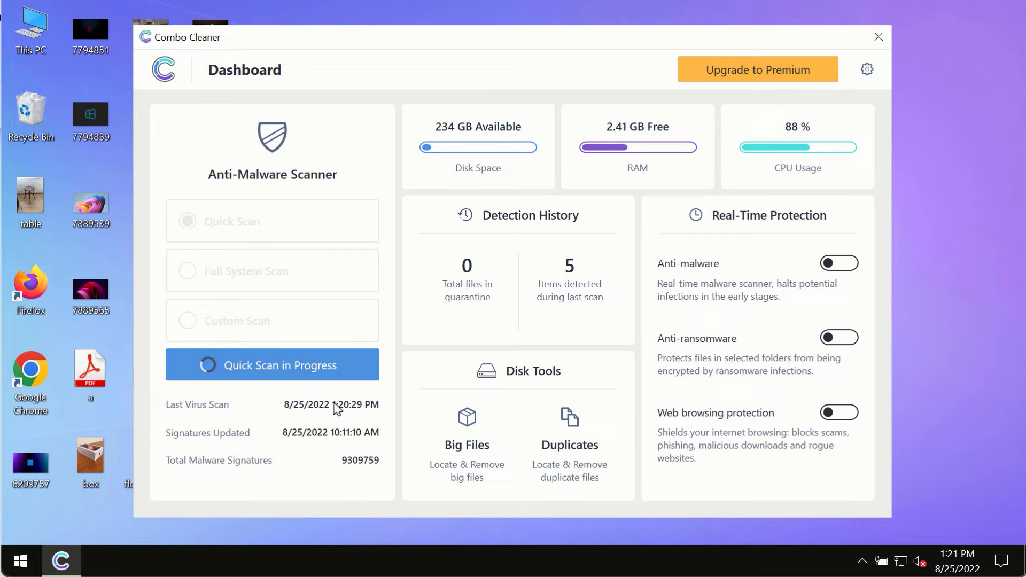
pyautogui.click(270, 365)
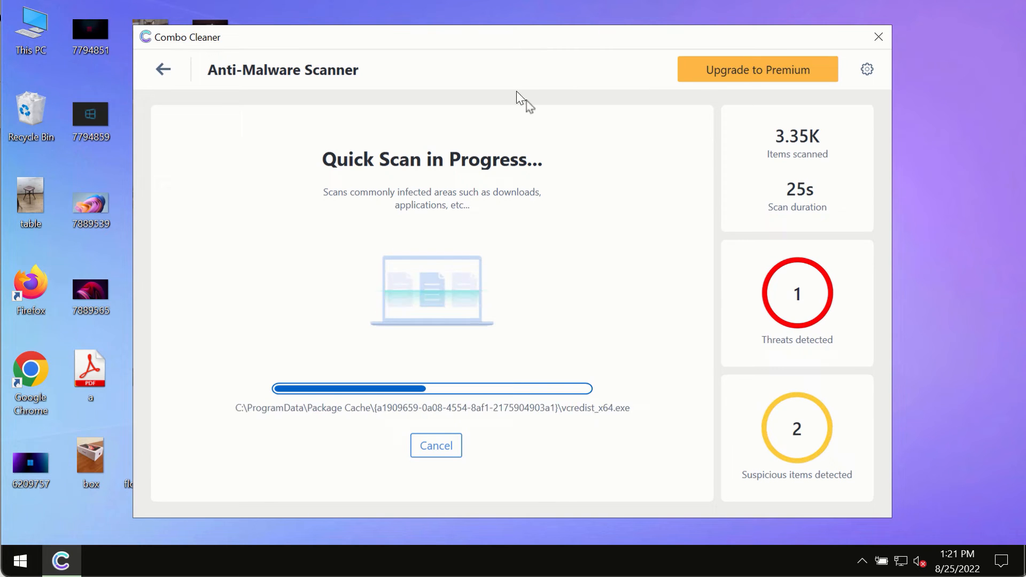
pyautogui.moveTo(602, 88)
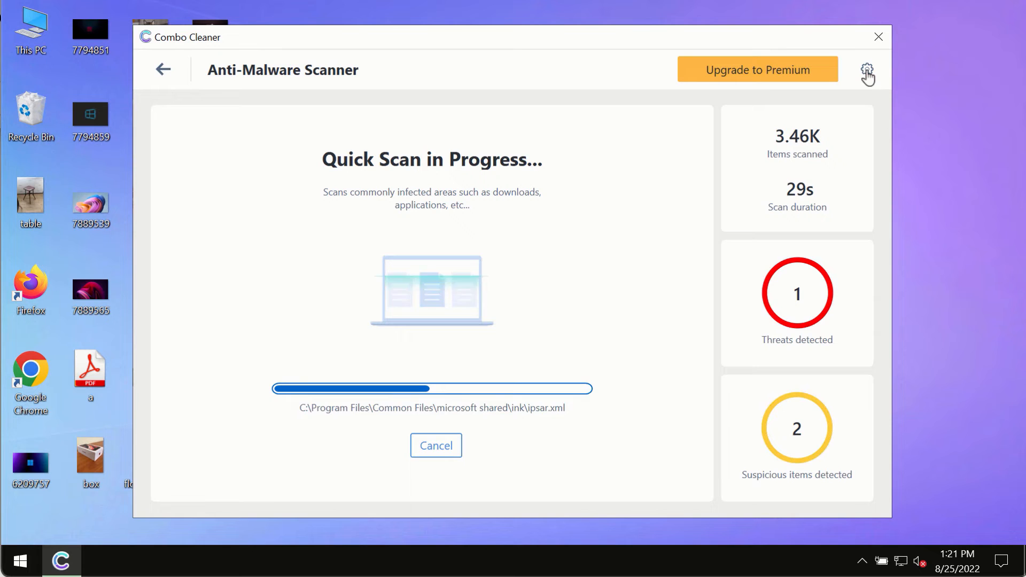
# - Open Combo Cleaner's Settings on the Anti-Ransomware section, showing no protected folders
pyautogui.click(866, 69)
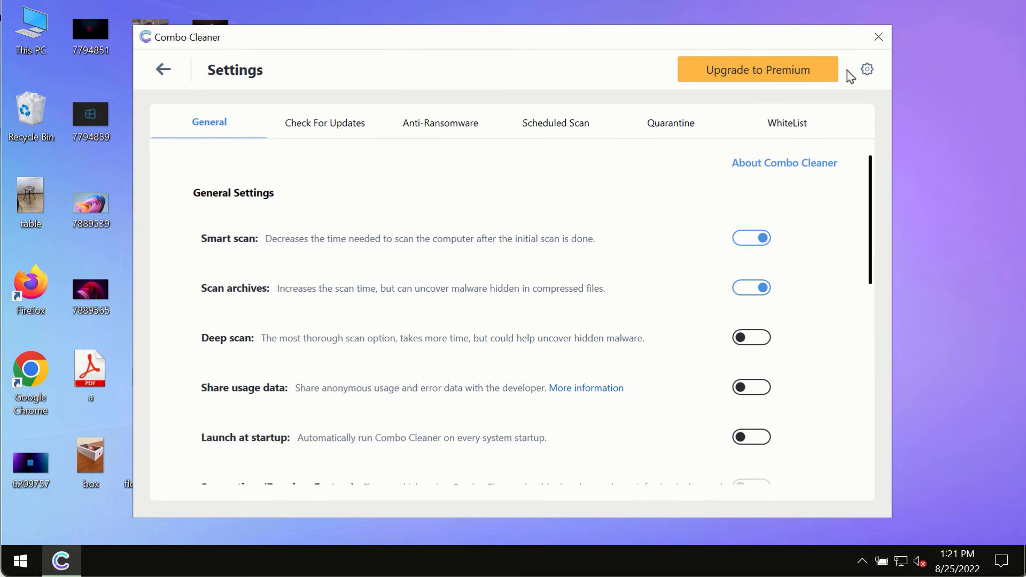
pyautogui.moveTo(655, 21)
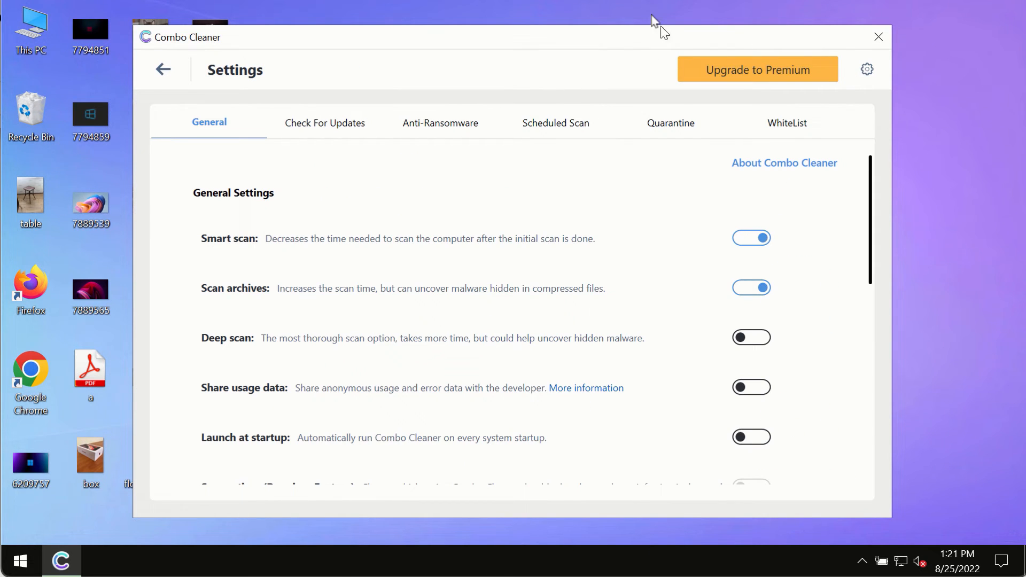
pyautogui.moveTo(427, 131)
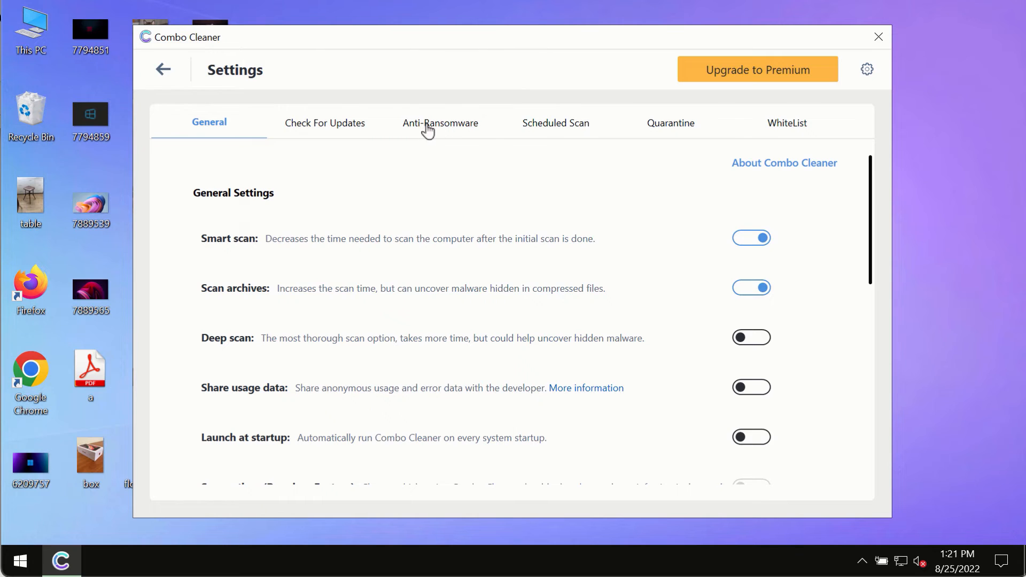
pyautogui.click(440, 123)
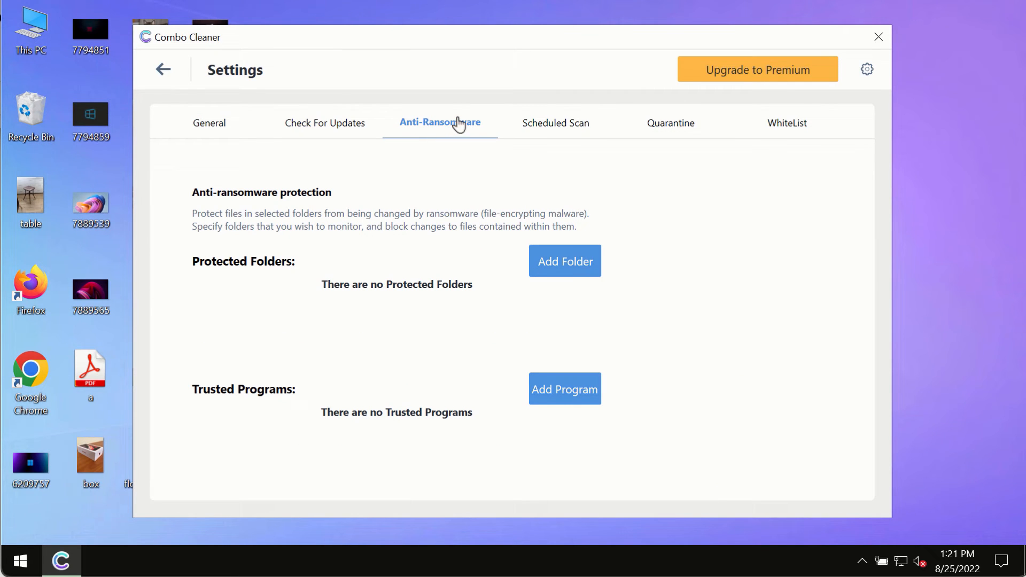
pyautogui.moveTo(564, 268)
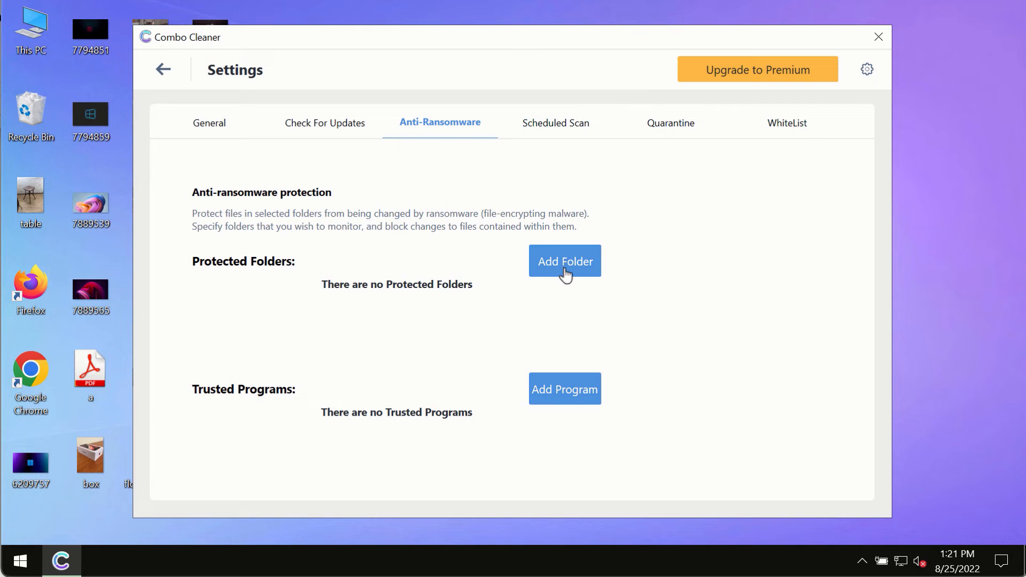
pyautogui.moveTo(163, 167)
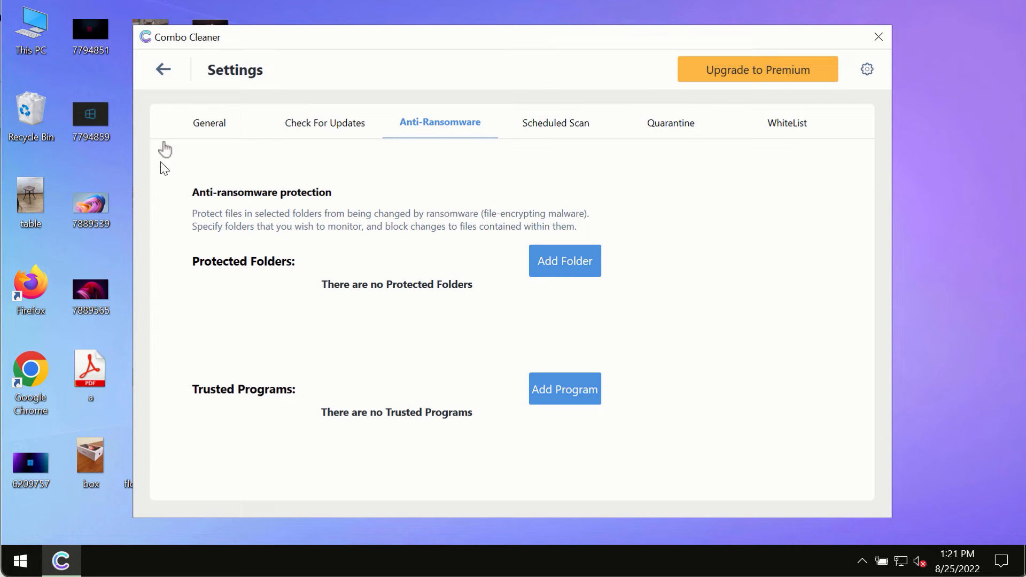
pyautogui.moveTo(165, 70)
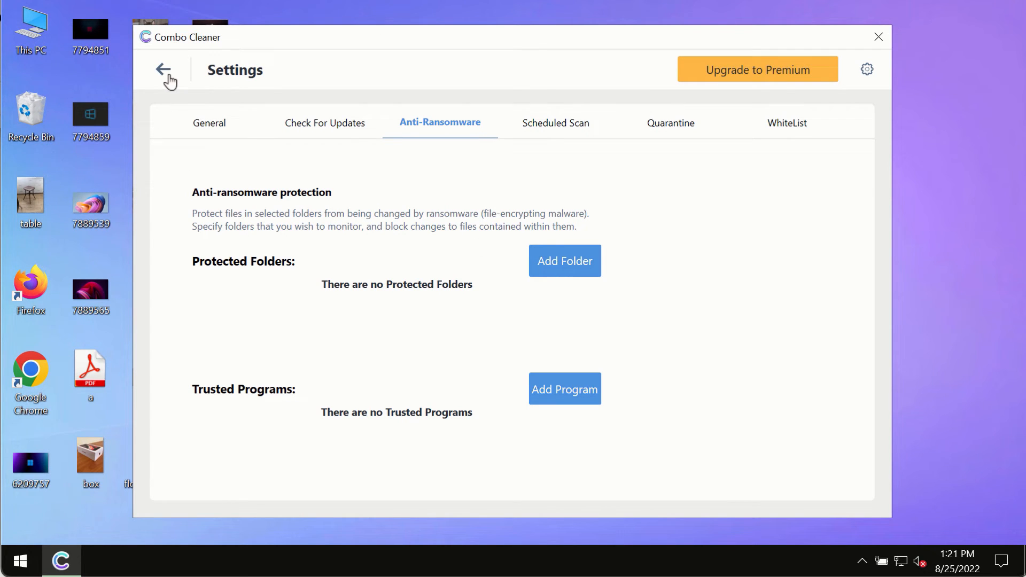
# - Leave Settings for the scan progress view showing 4 threats and 2 suspicious items
pyautogui.click(164, 69)
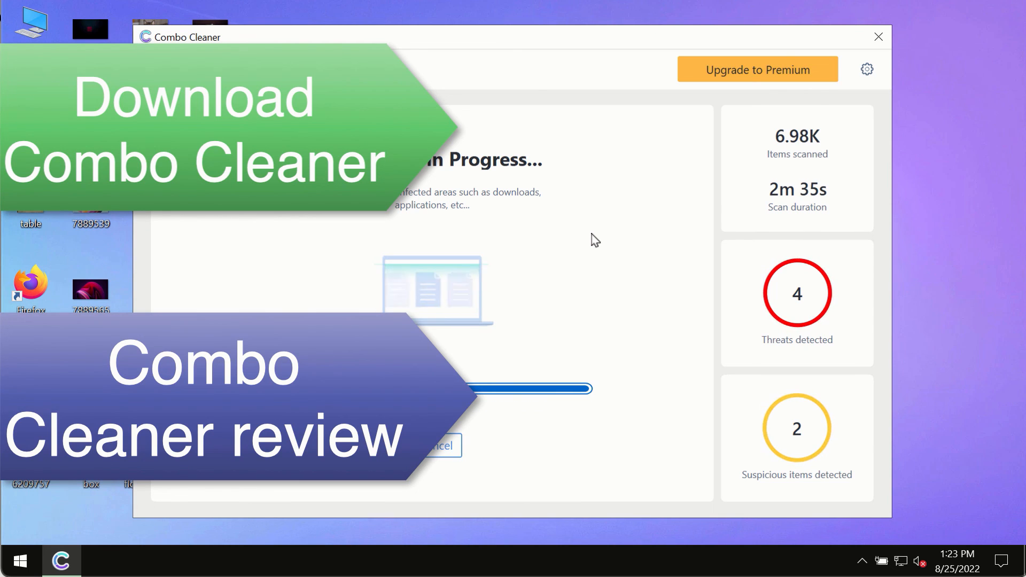
pyautogui.moveTo(625, 208)
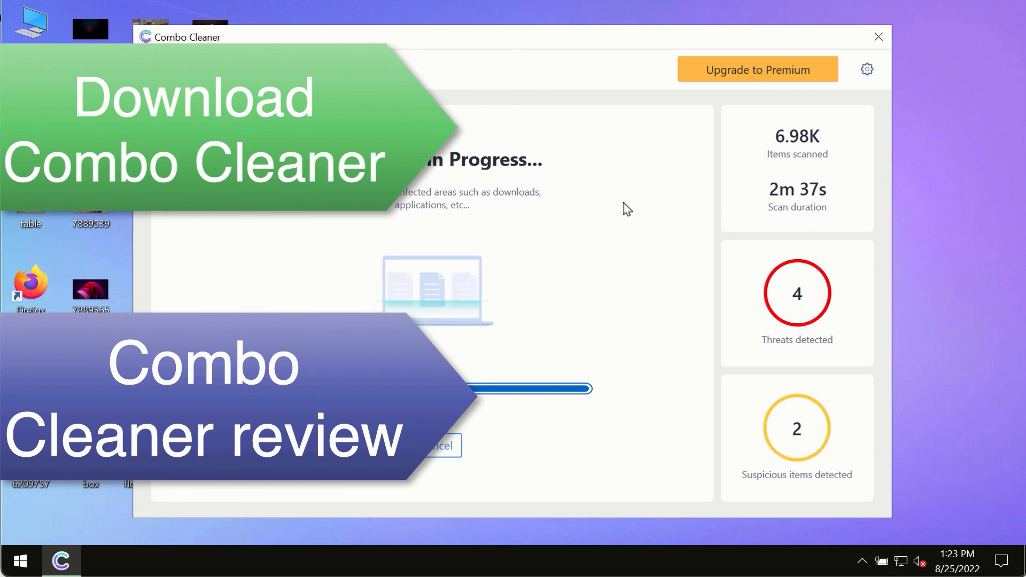